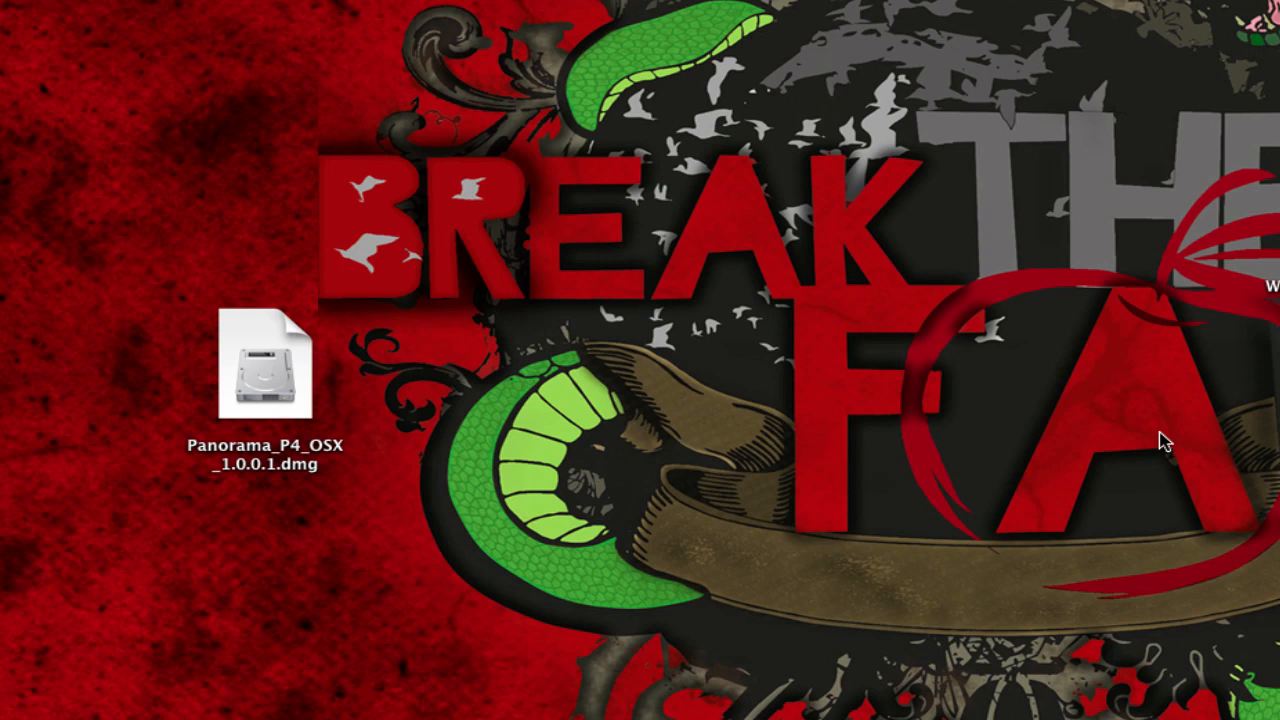
- Mount Panorama_P4_OSX_1.0.0.1.dmg from the desktop to reveal its installer window
double_click(260, 364)
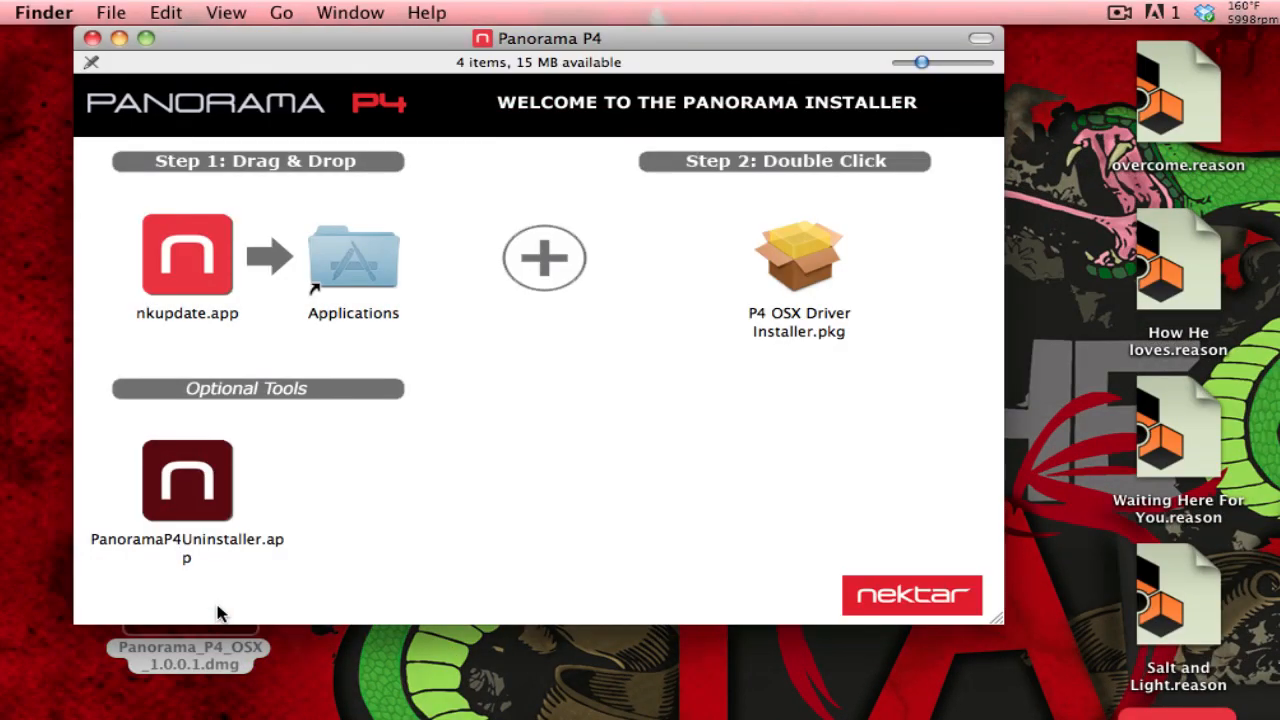
- Run PanoramaP4Uninstaller.app, confirming the uninstall and acknowledging its success message
double_click(188, 480)
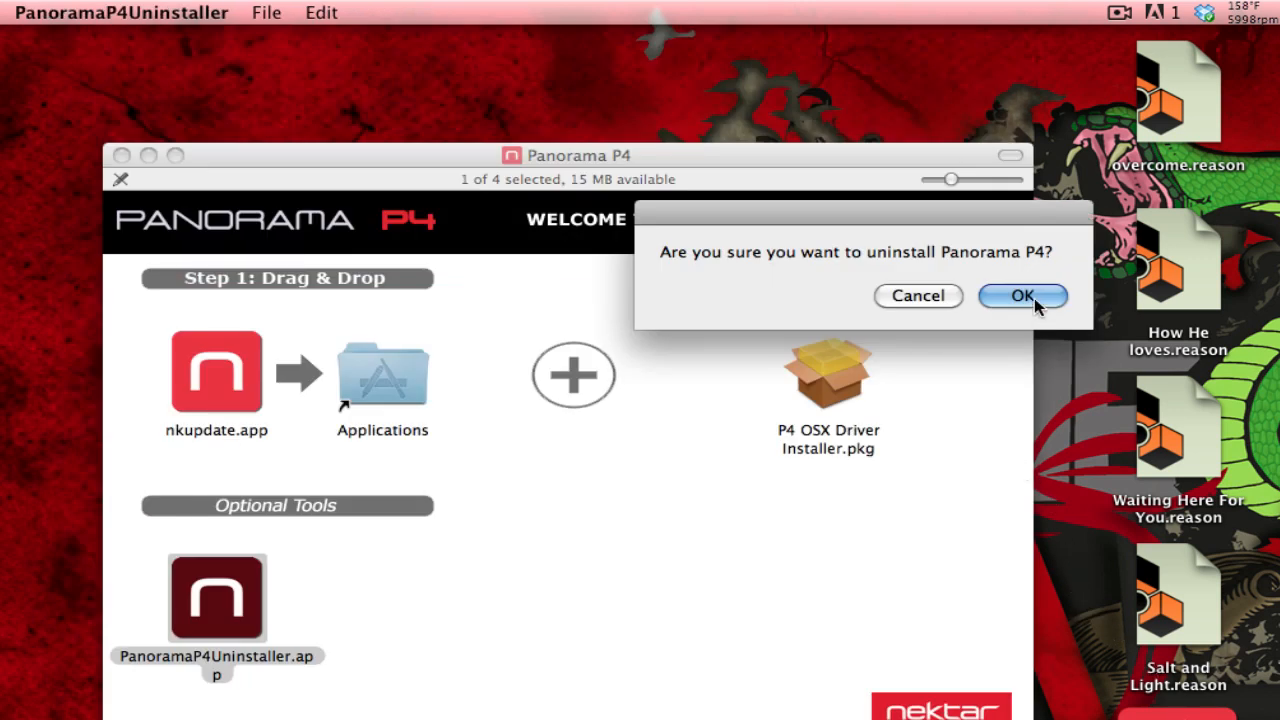
click(1022, 296)
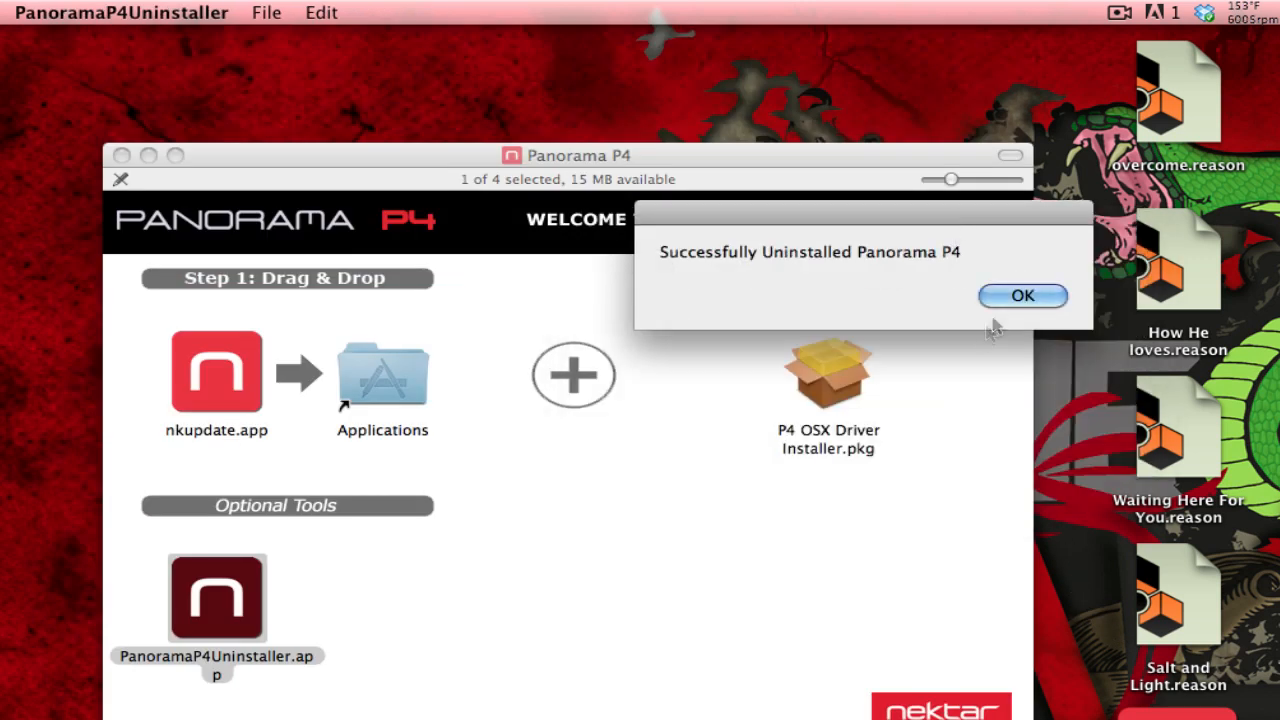
click(1022, 296)
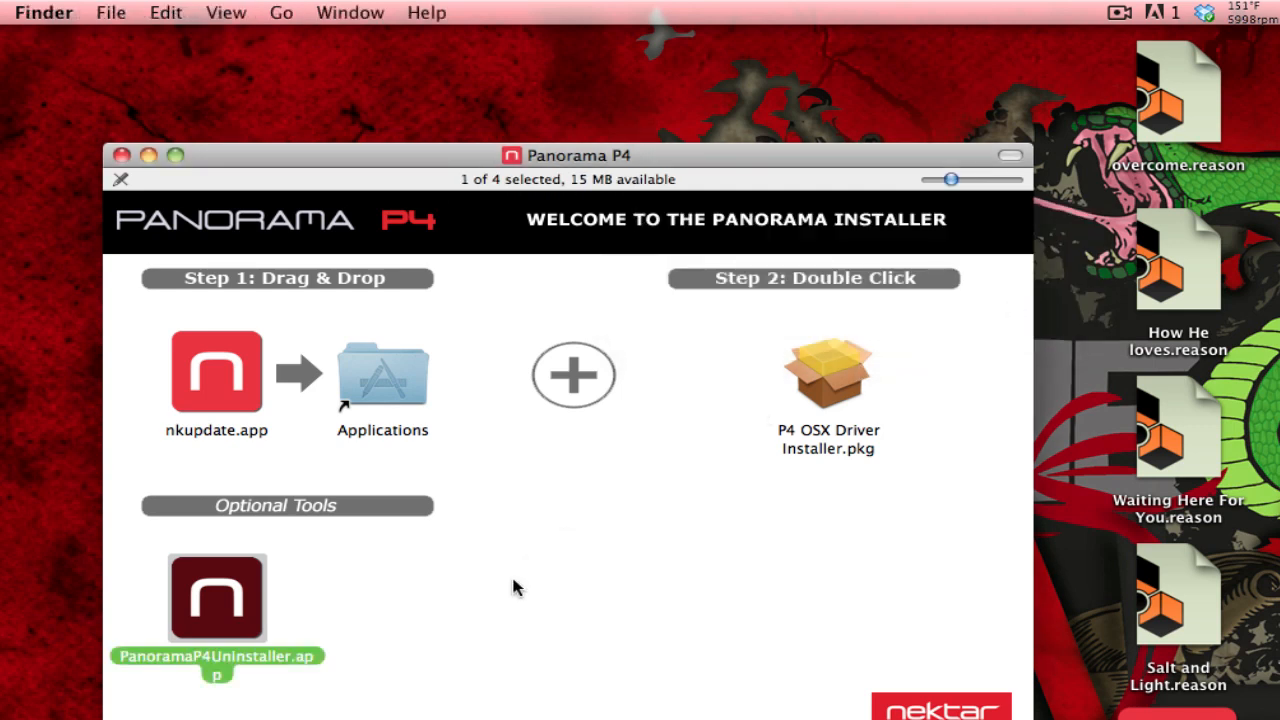
click(516, 588)
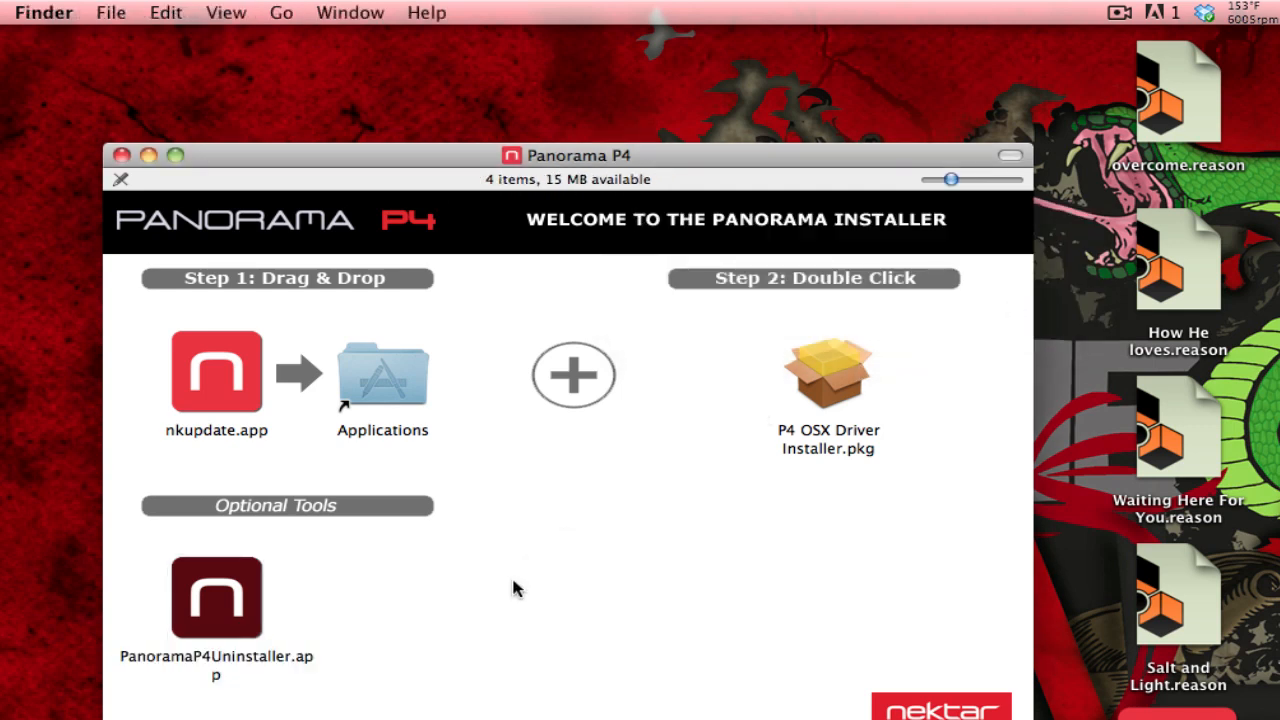
mouse_move(240, 374)
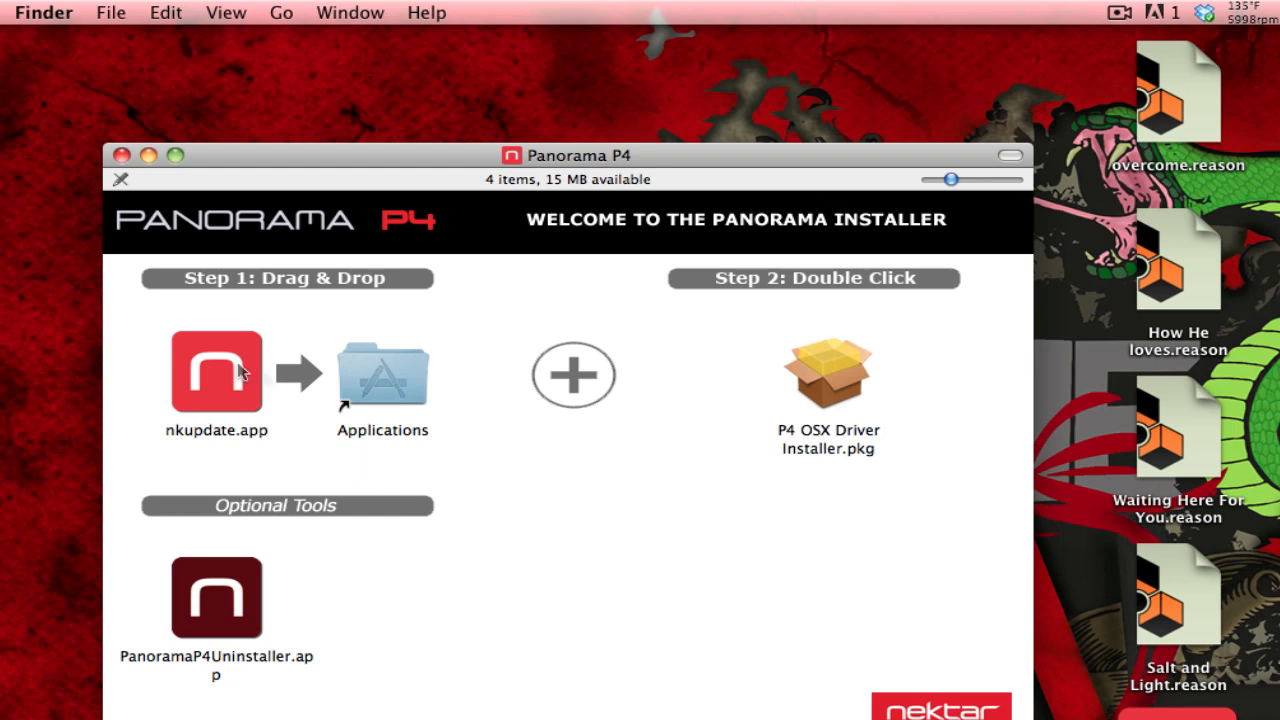
click(216, 372)
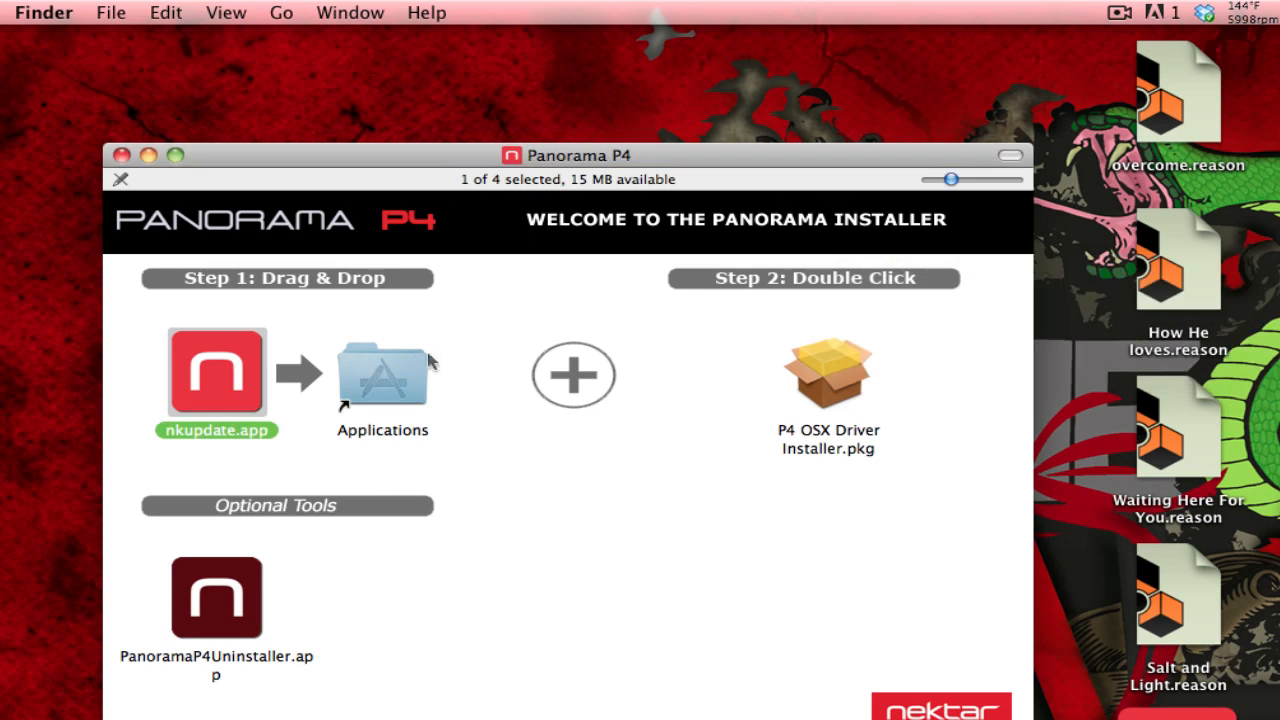
mouse_move(830, 396)
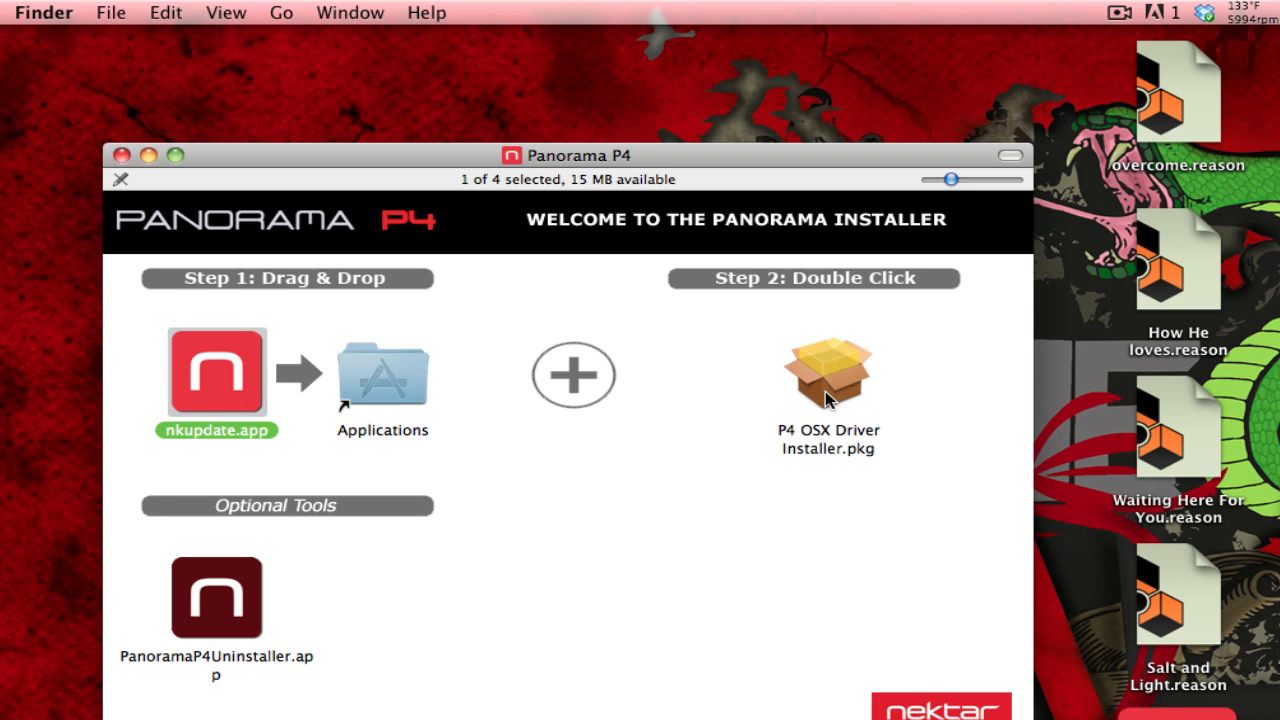
- Launch P4 OSX Driver Installer.pkg and proceed through the introduction and license, agreeing to its terms
double_click(828, 376)
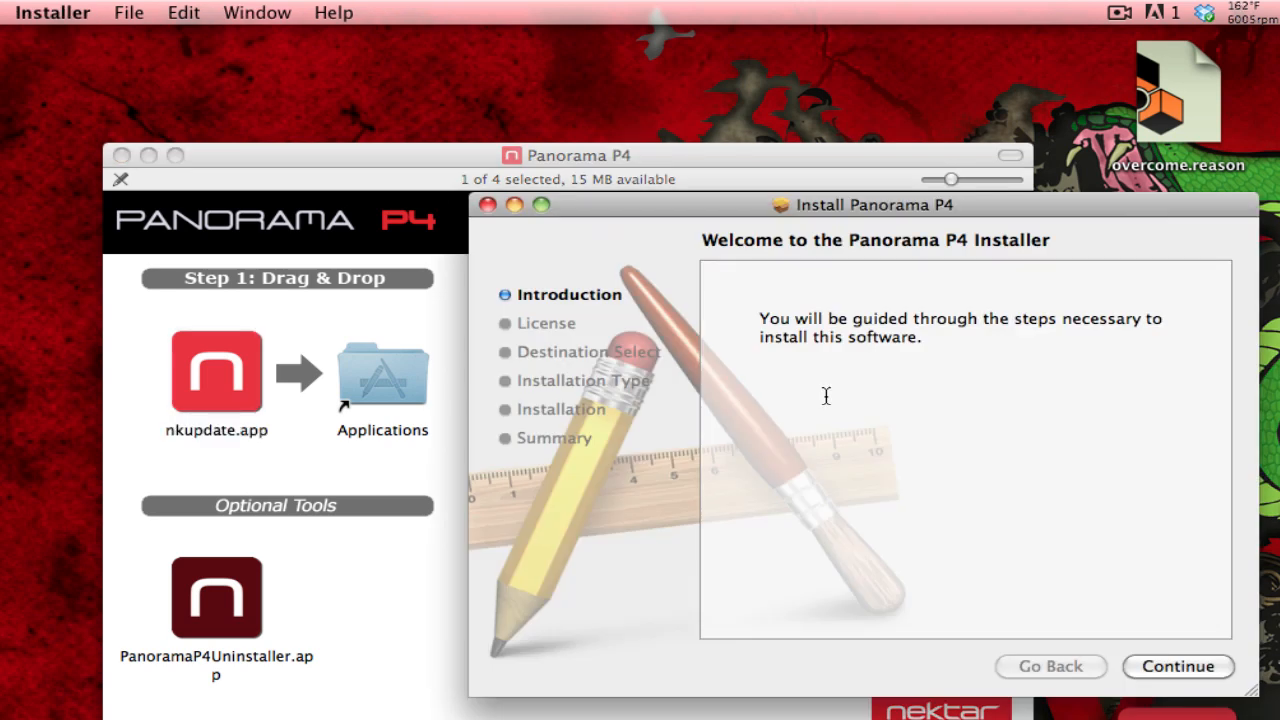
mouse_move(1184, 670)
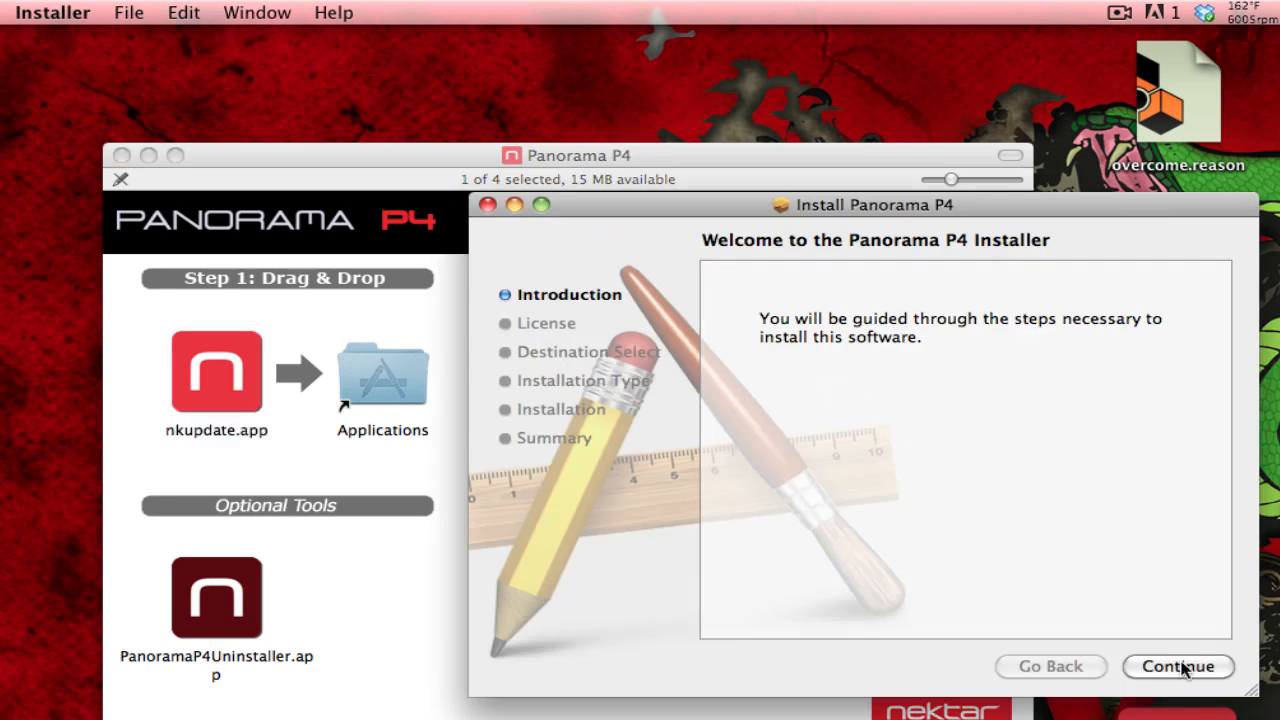
click(1178, 666)
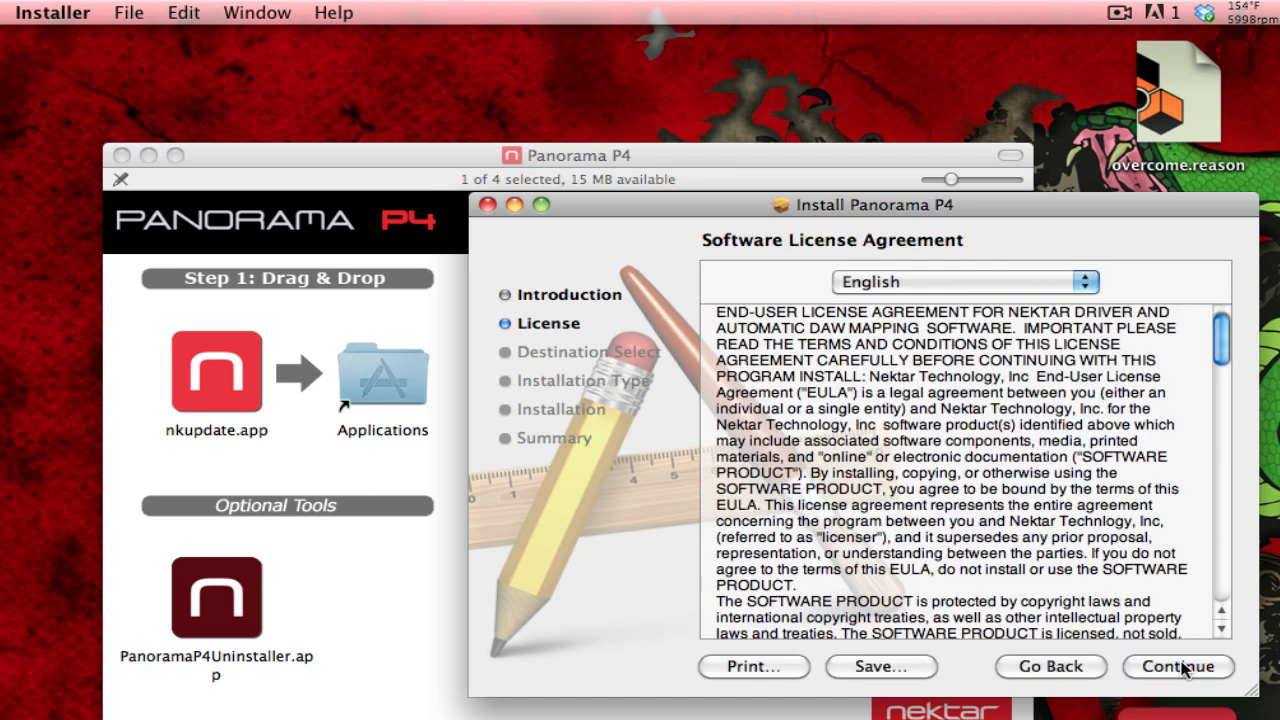
click(1178, 668)
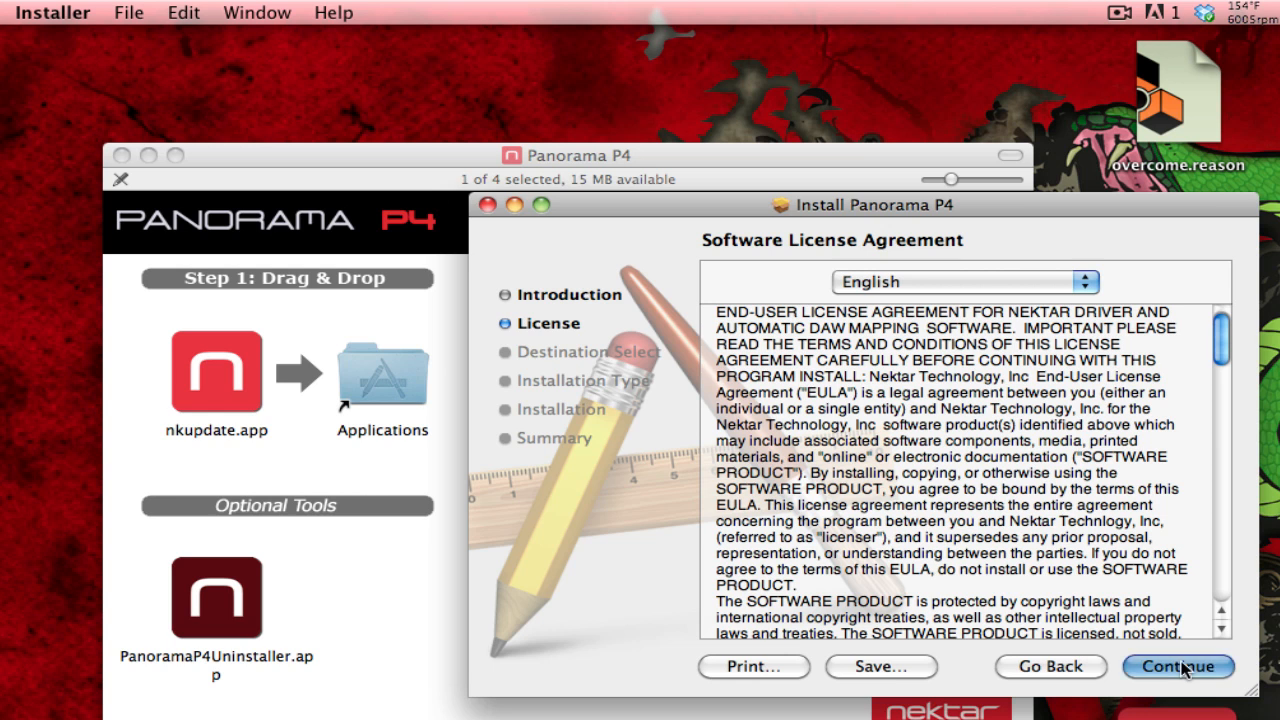
click(1178, 668)
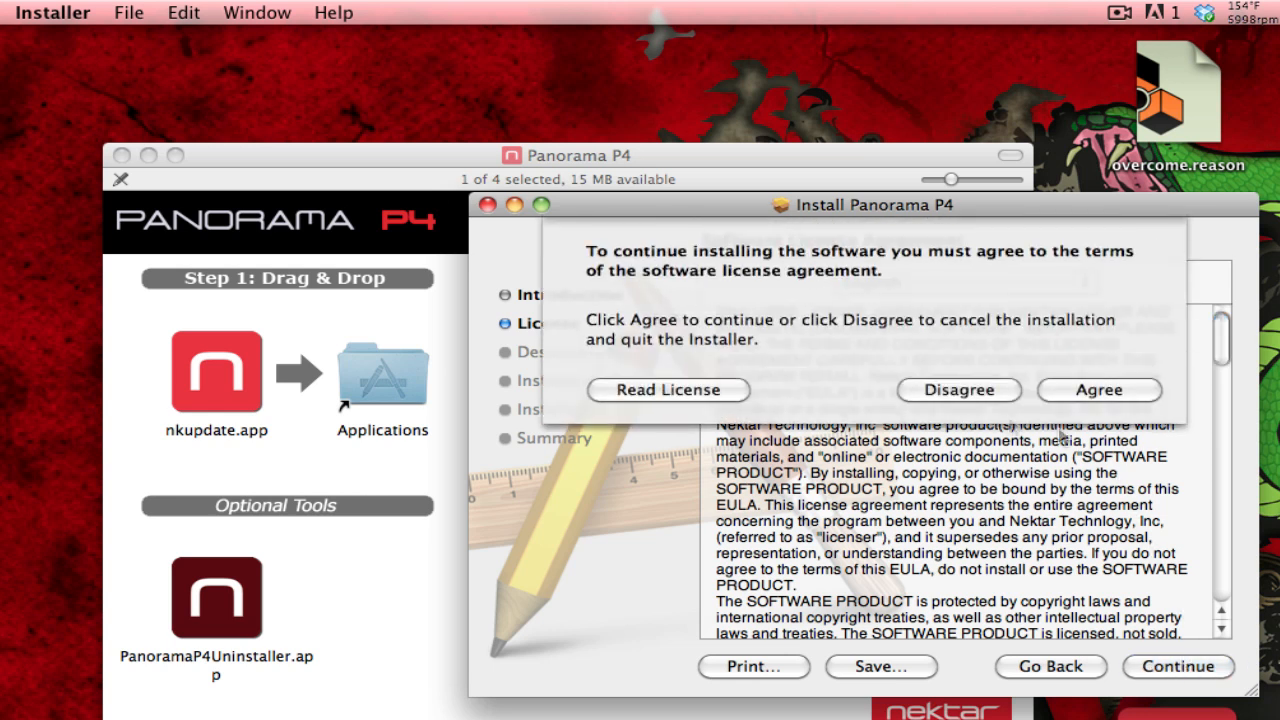
click(1098, 390)
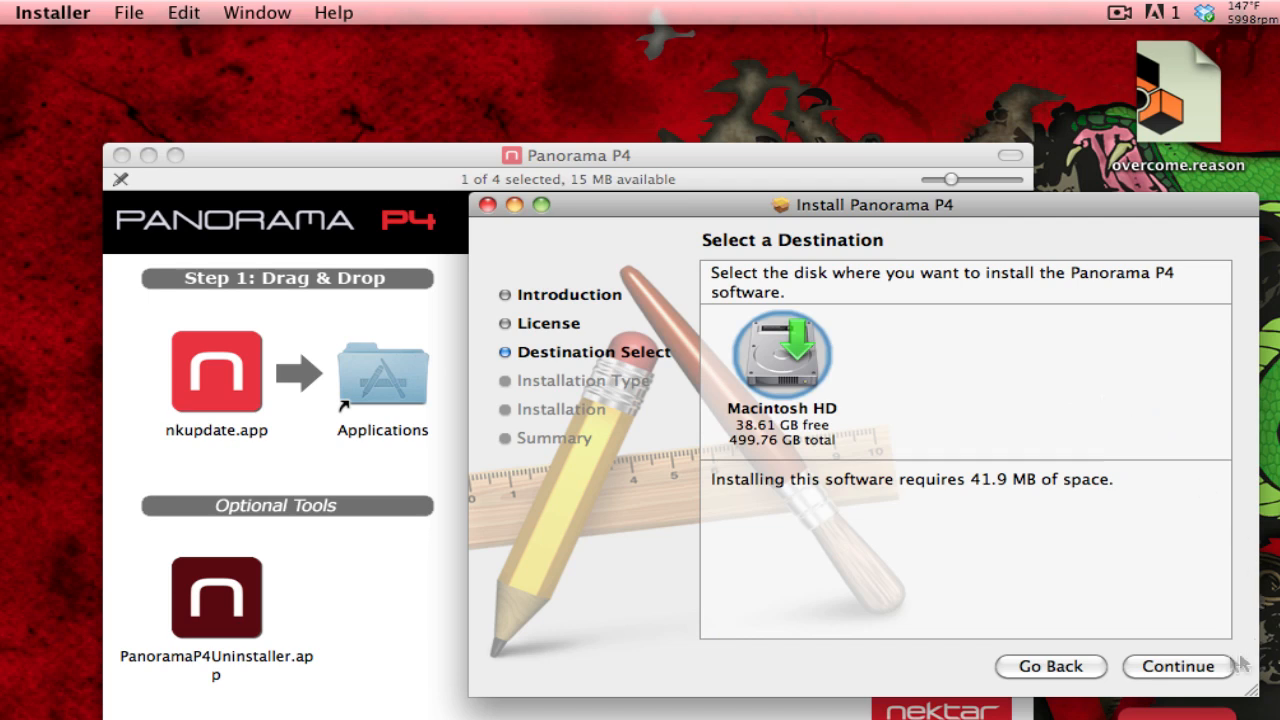
- Accept Macintosh HD as the destination and start the standard installation, authorizing it
click(1176, 666)
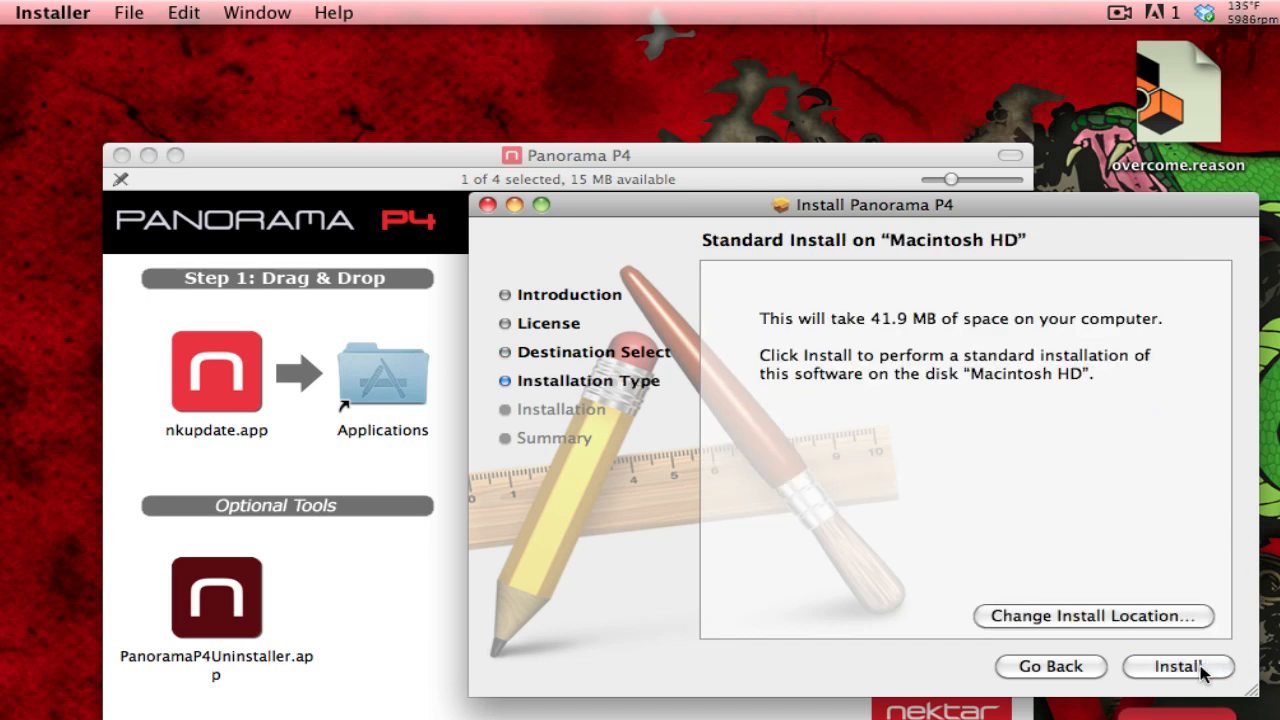
click(1178, 668)
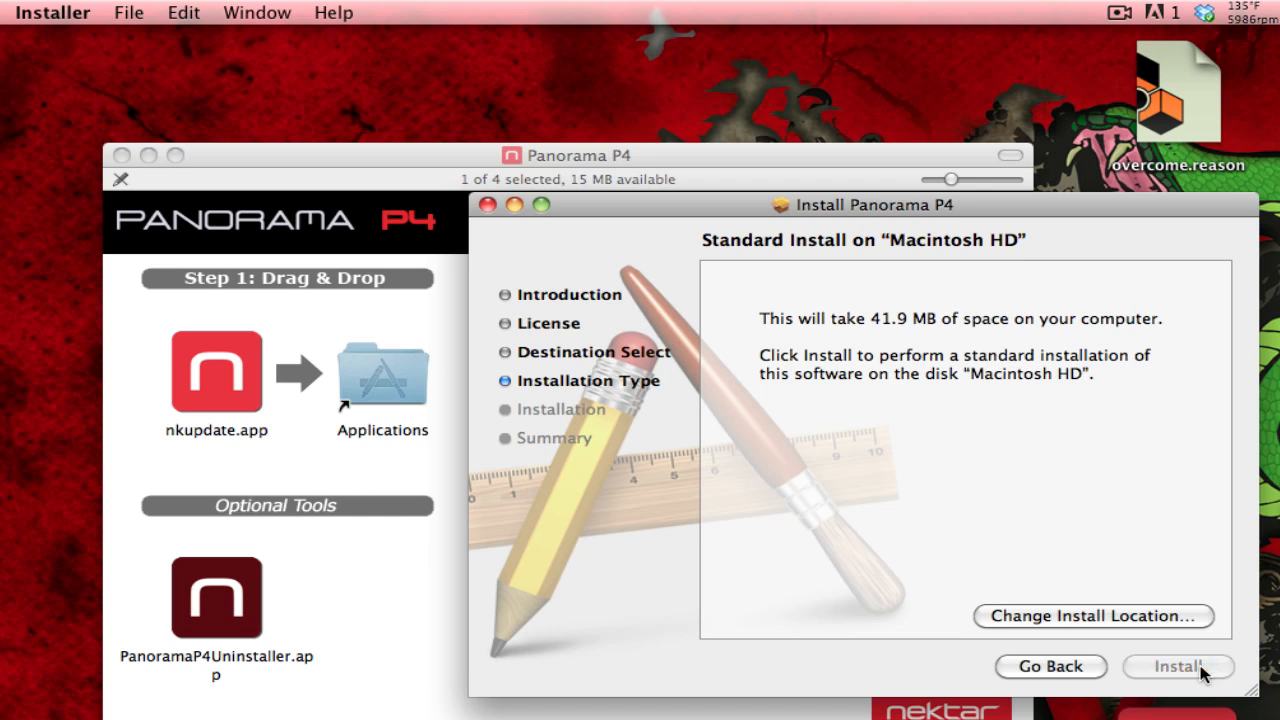
click(1178, 668)
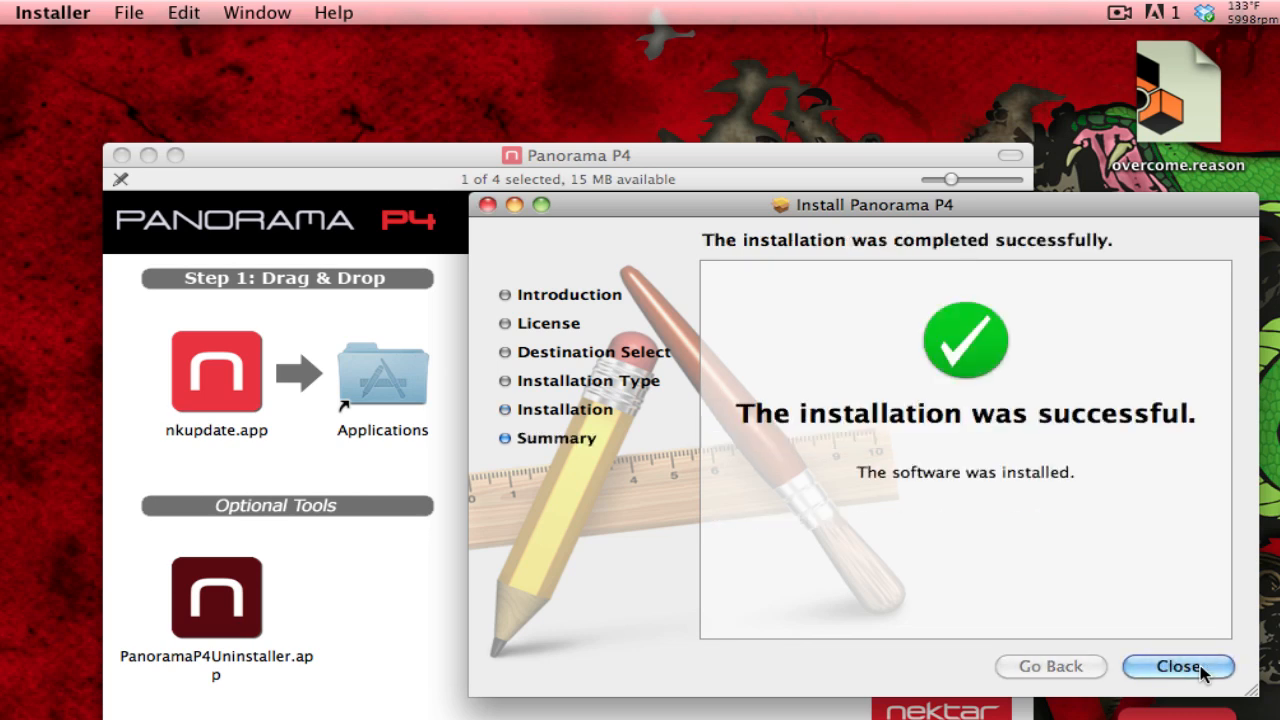
- Close the completed P4 OSX driver installer
click(1178, 666)
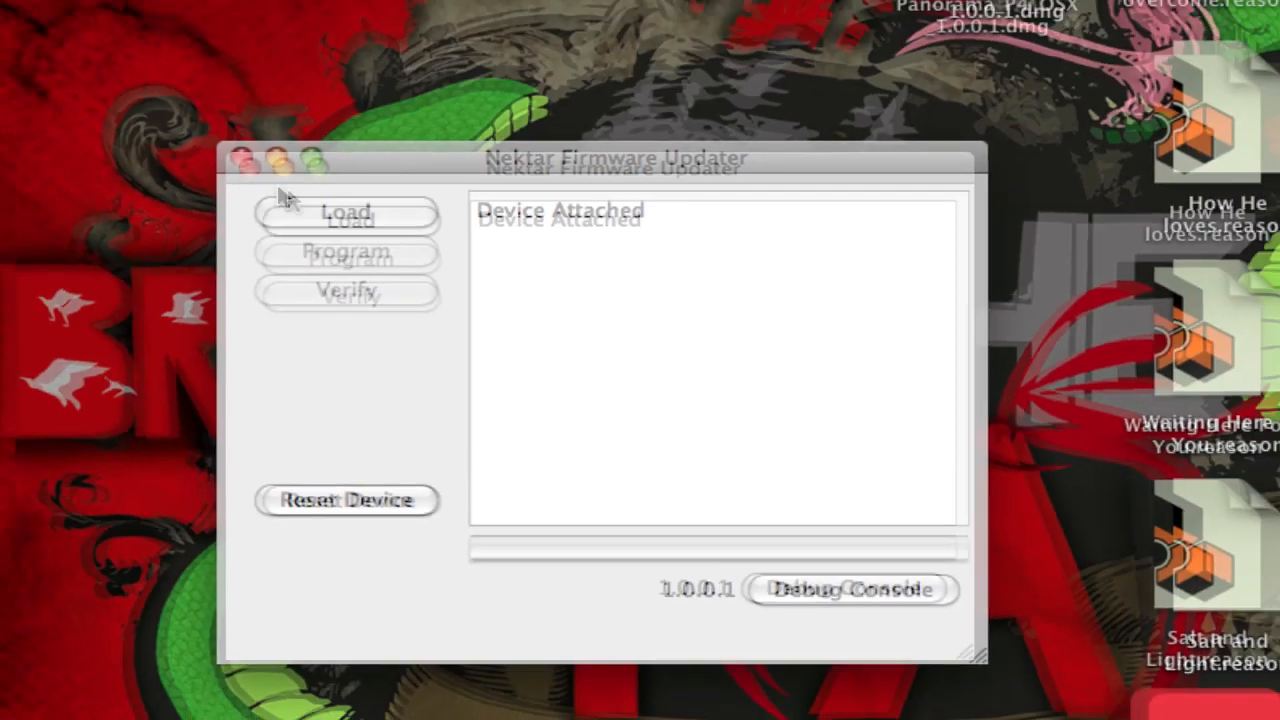
- Load Panorama_P4_FW_v010000.bin from the fw folder and program it onto the attached device
click(346, 214)
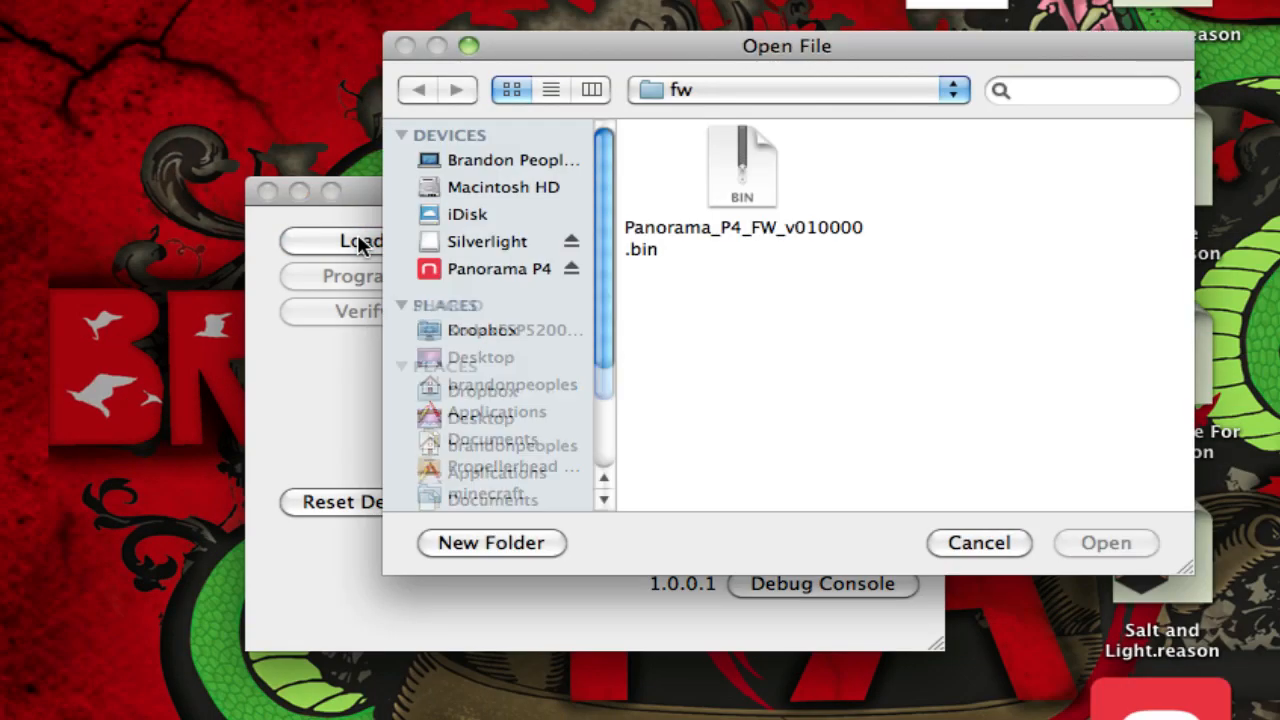
click(742, 168)
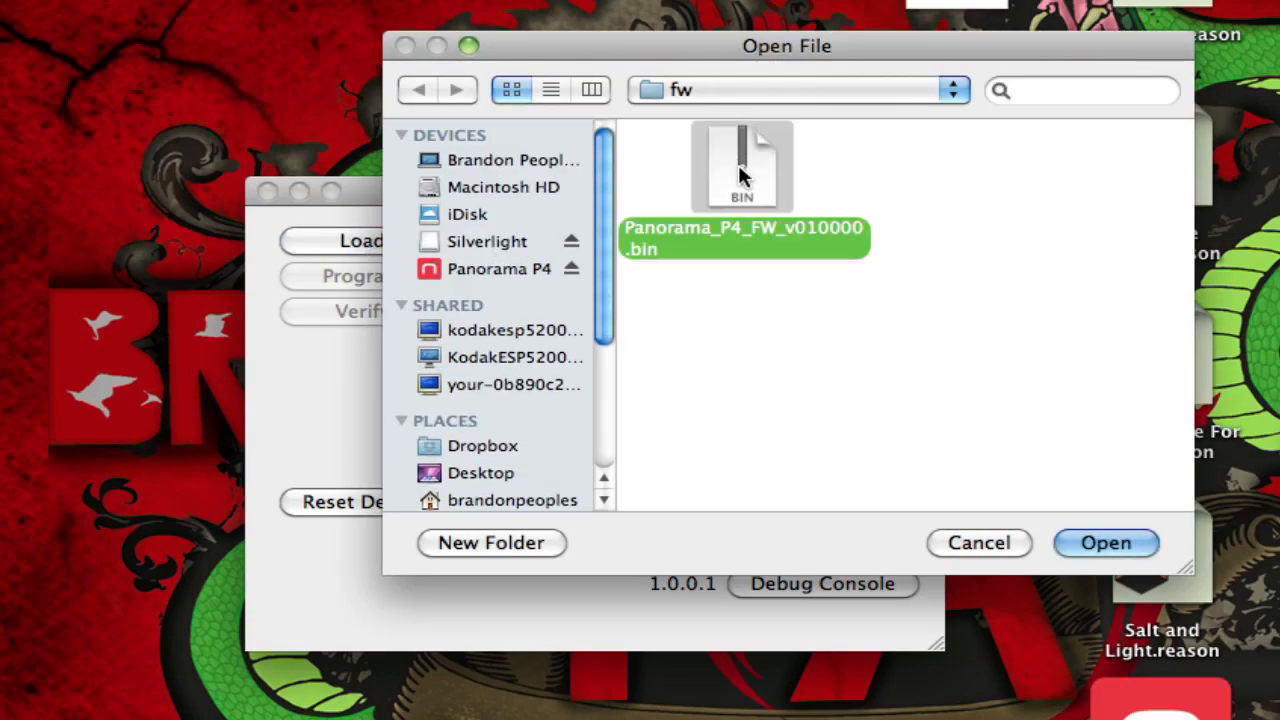
click(1106, 542)
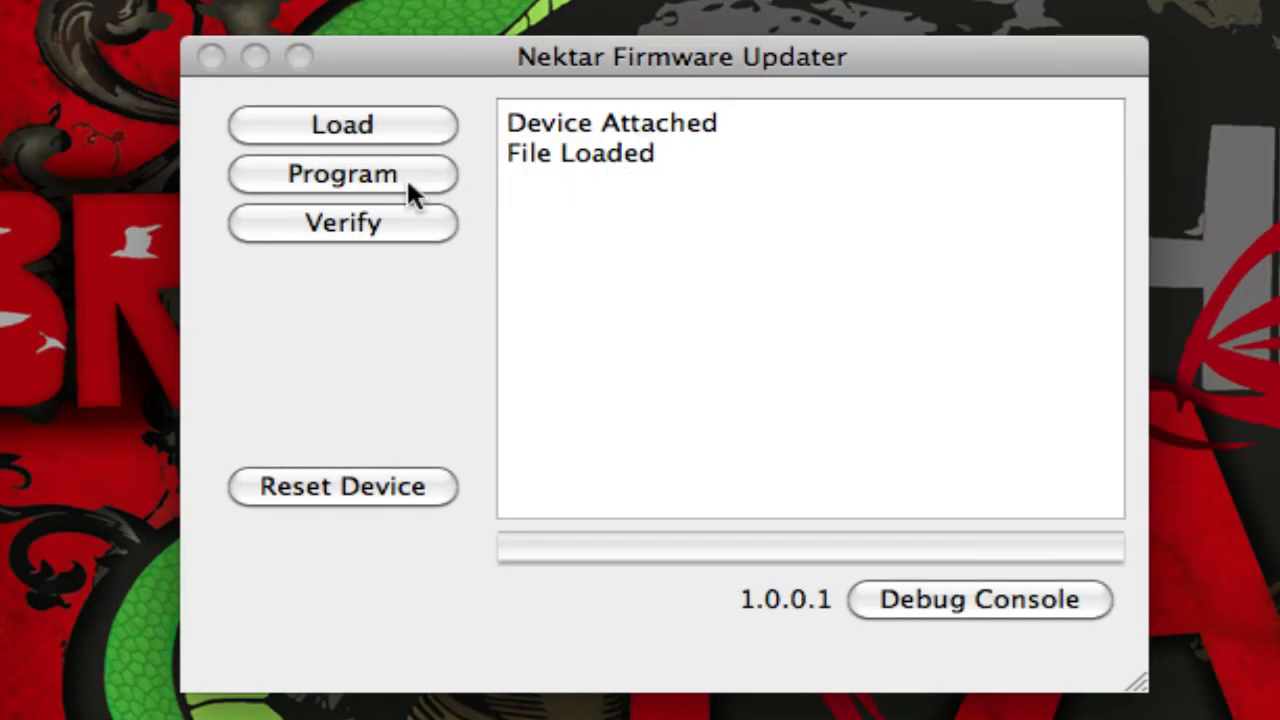
click(342, 172)
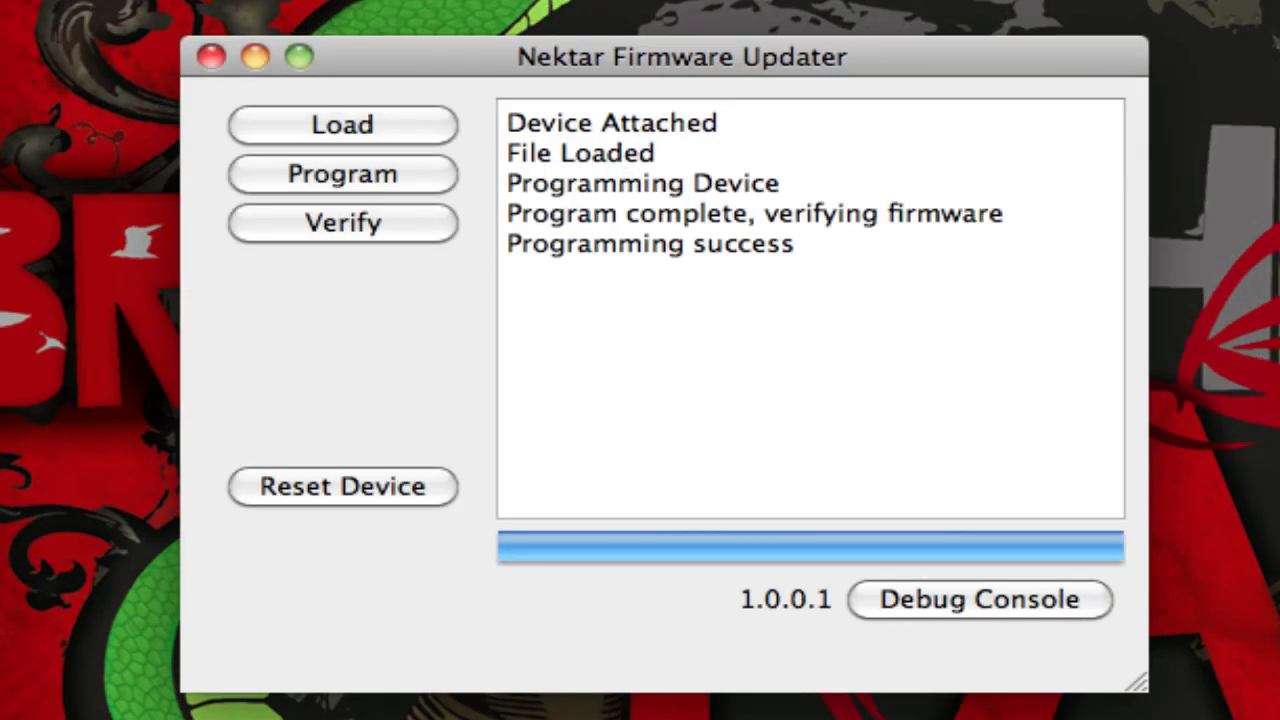